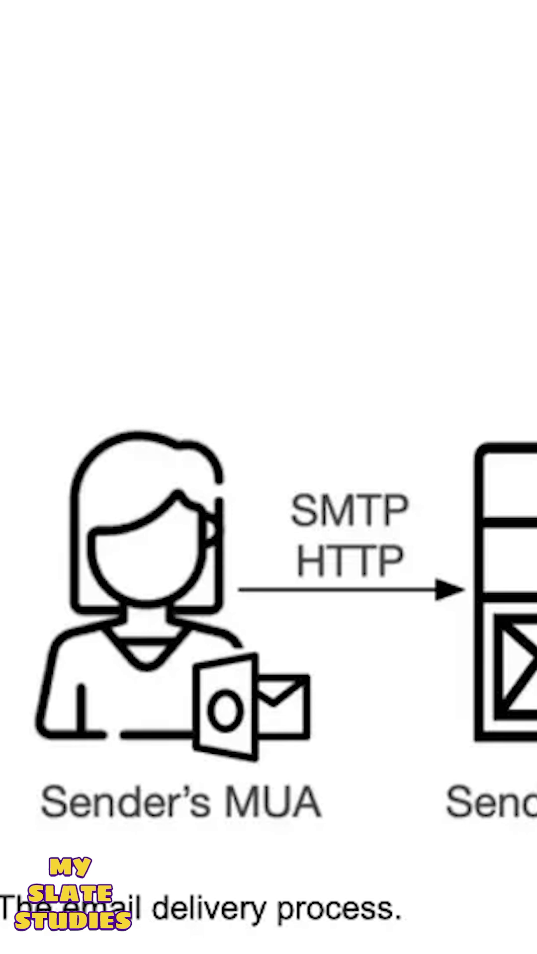
{"action": "scroll", "scroll_direction": "down", "scroll_amount": 3}
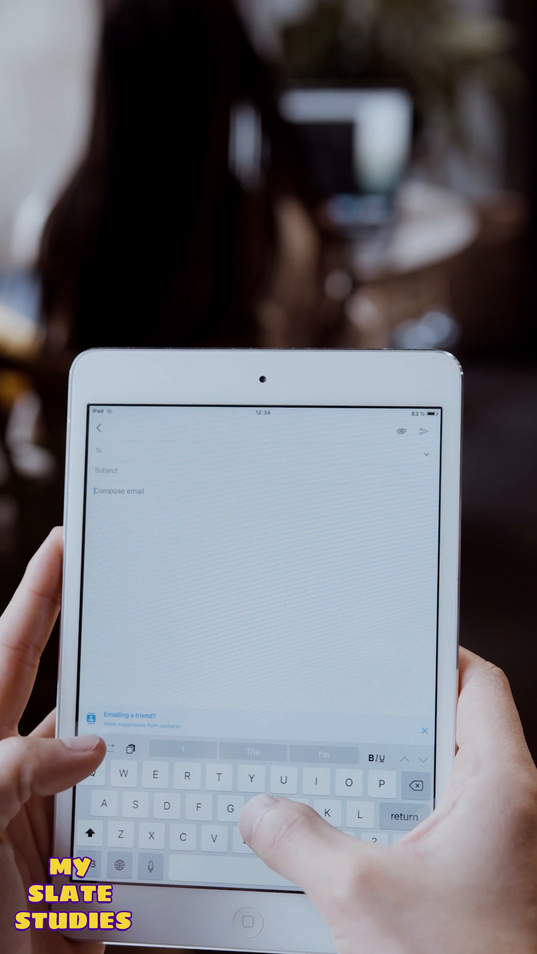
{"action": "type", "text": "Hi , how are"}
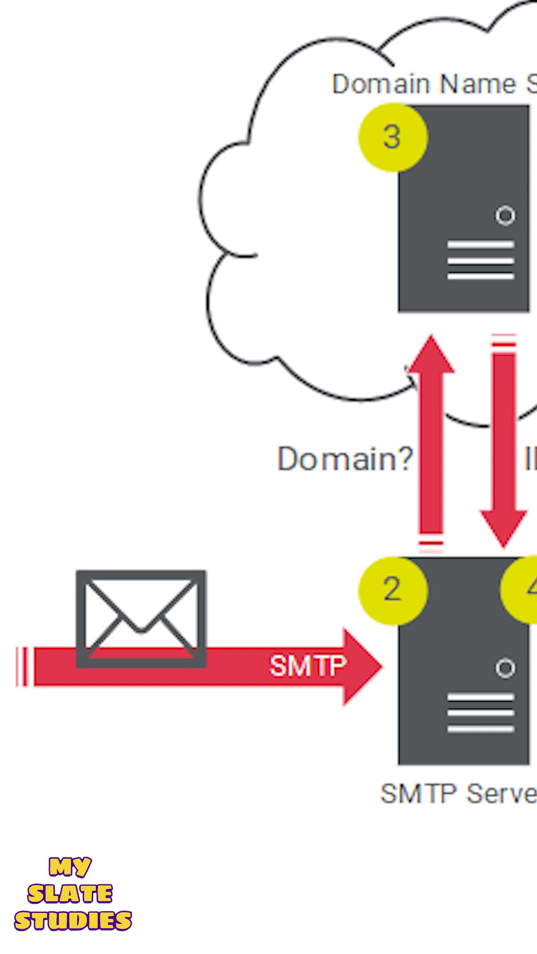
{"action": "scroll", "scroll_direction": "right", "scroll_amount": 3}
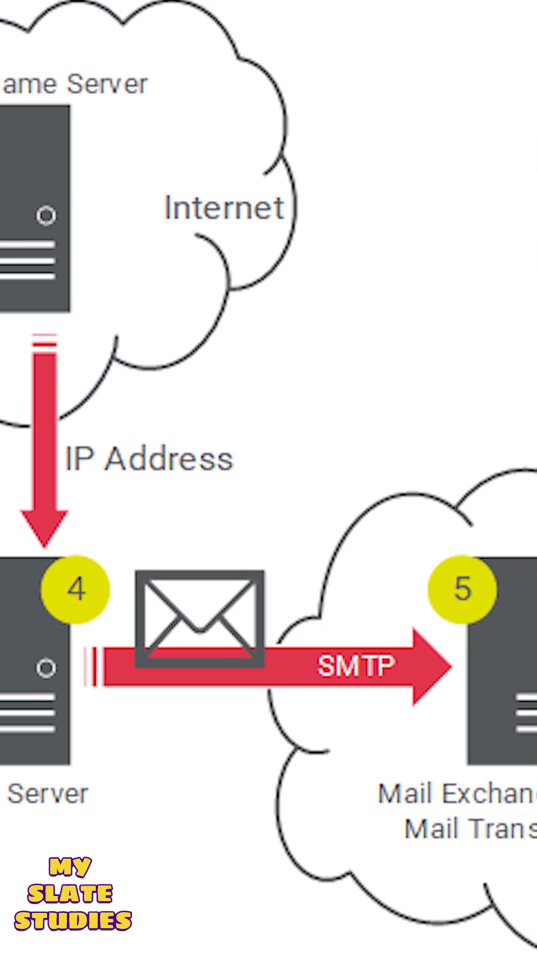